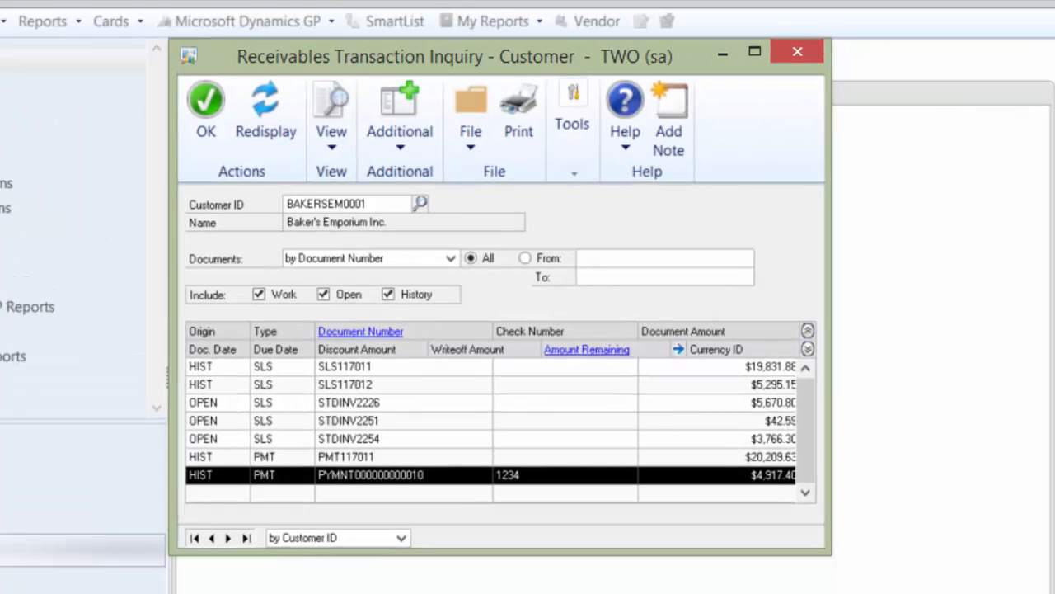
{"action": "mouse_move", "coordinate": [441, 449]}
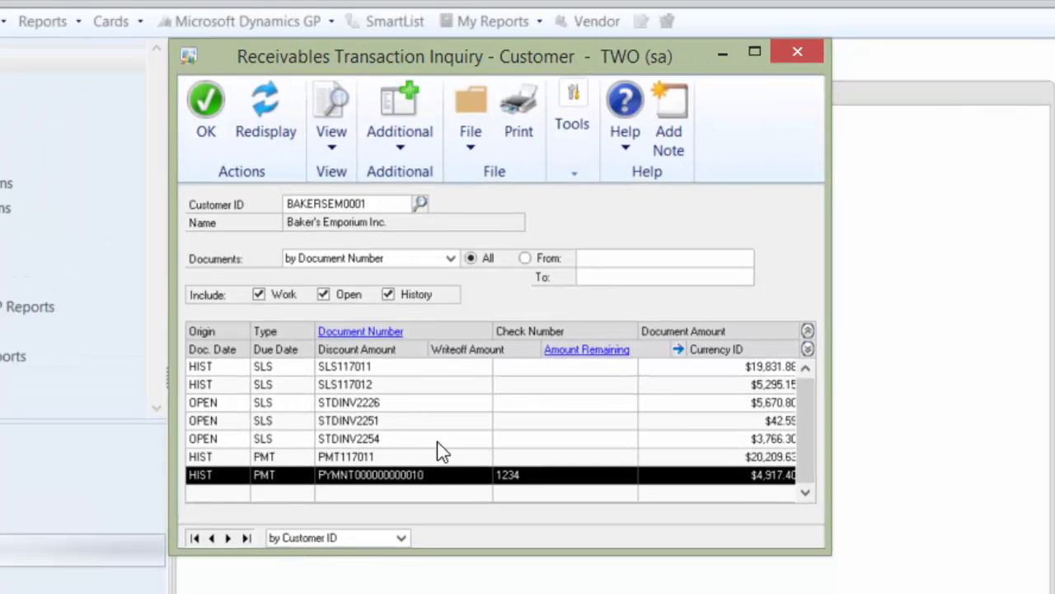
{"action": "mouse_move", "coordinate": [204, 485]}
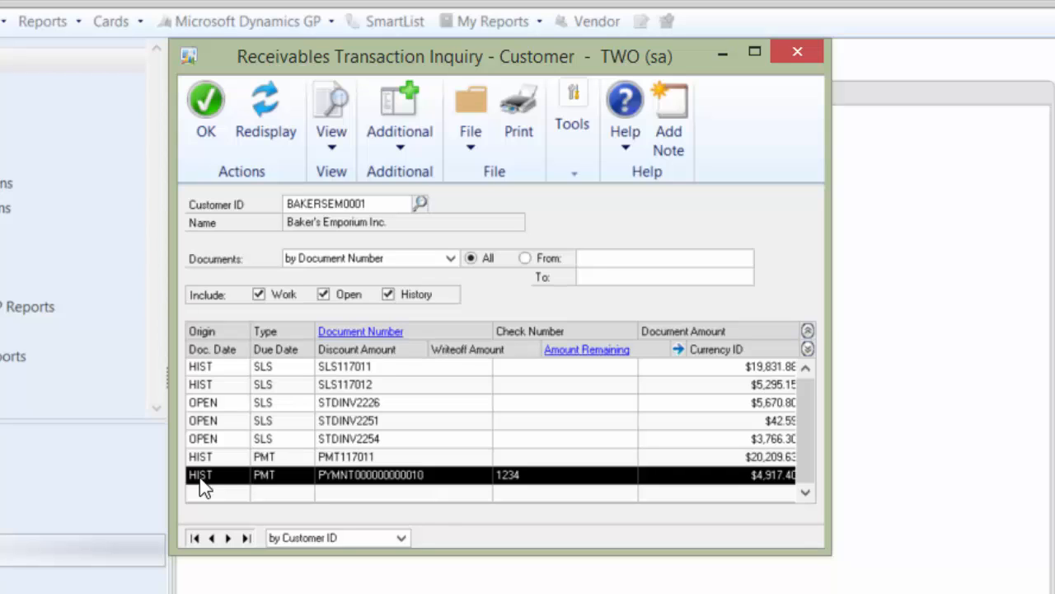
{"action": "mouse_move", "coordinate": [232, 323]}
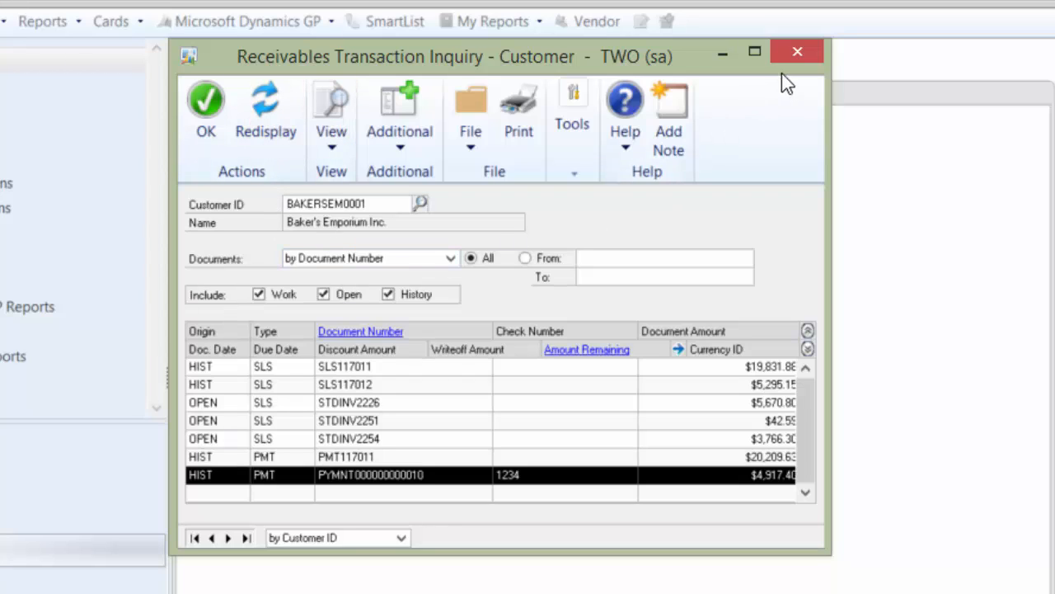
{"action": "mouse_move", "coordinate": [722, 51]}
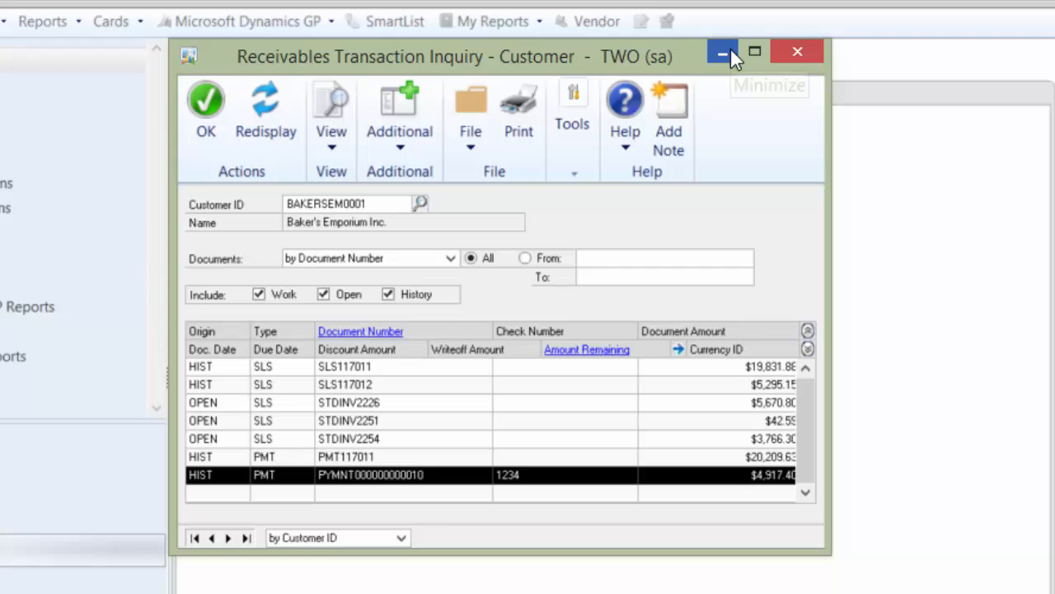
{"action": "mouse_move", "coordinate": [722, 51]}
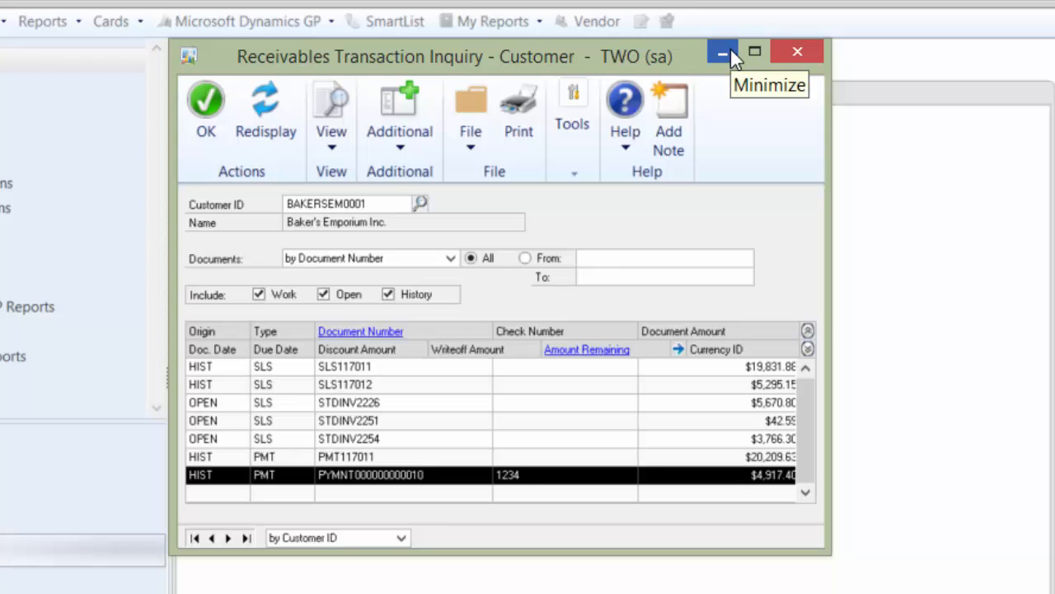
Set aside the inquiry and select RM Transaction Unapply in the PSTL Main Setup tools list.
{"action": "left_click", "coordinate": [723, 51]}
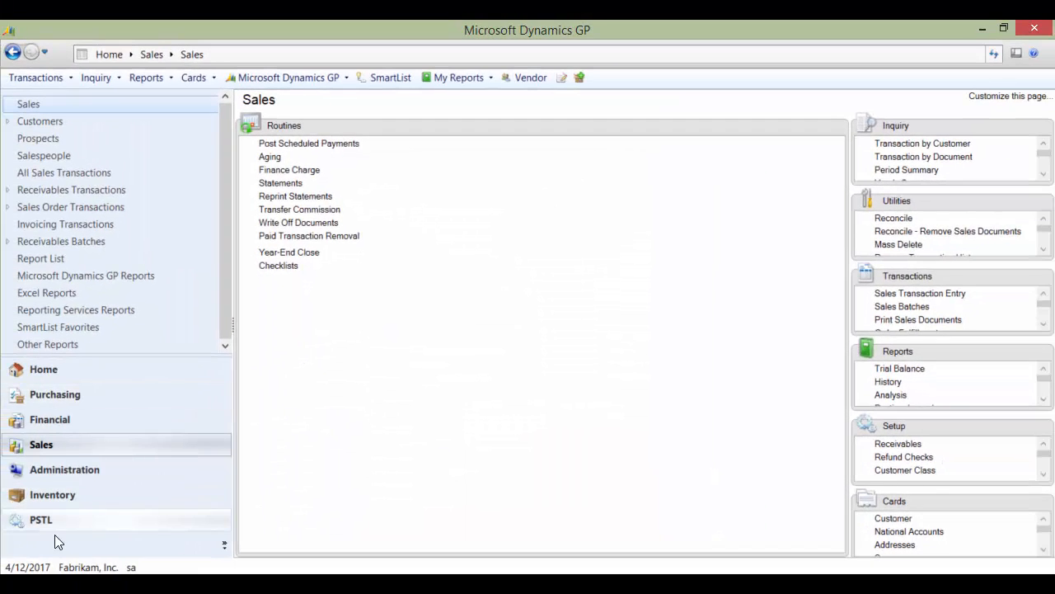
{"action": "left_click", "coordinate": [40, 520]}
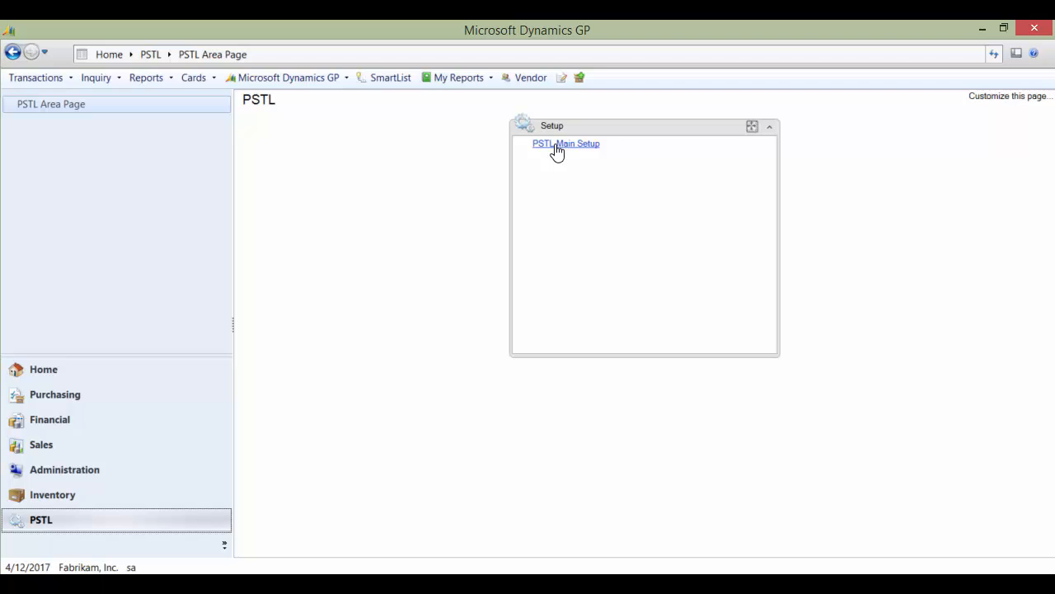
{"action": "left_click", "coordinate": [565, 142]}
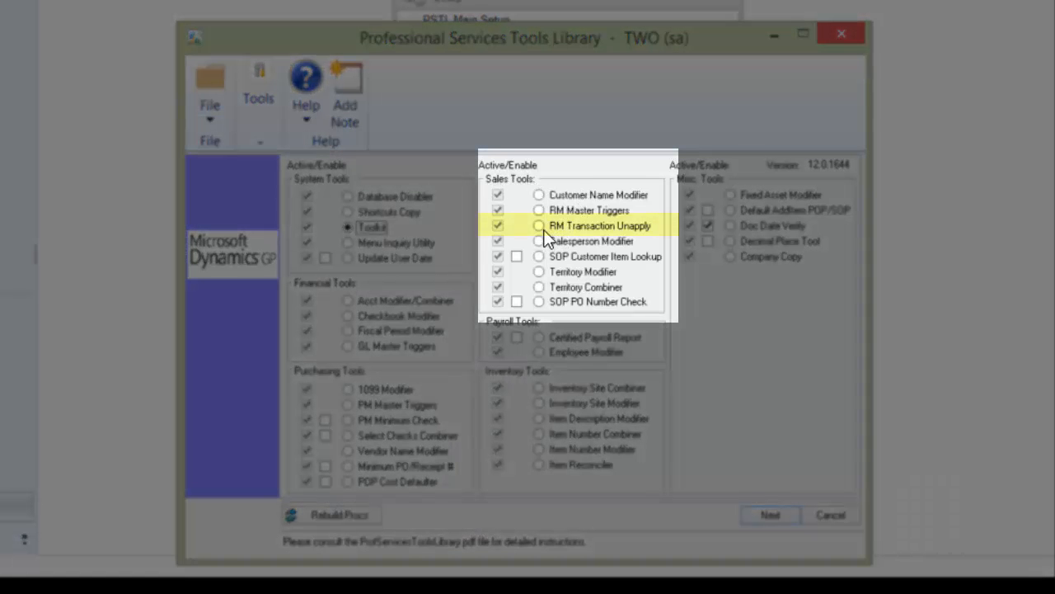
{"action": "left_click", "coordinate": [539, 226]}
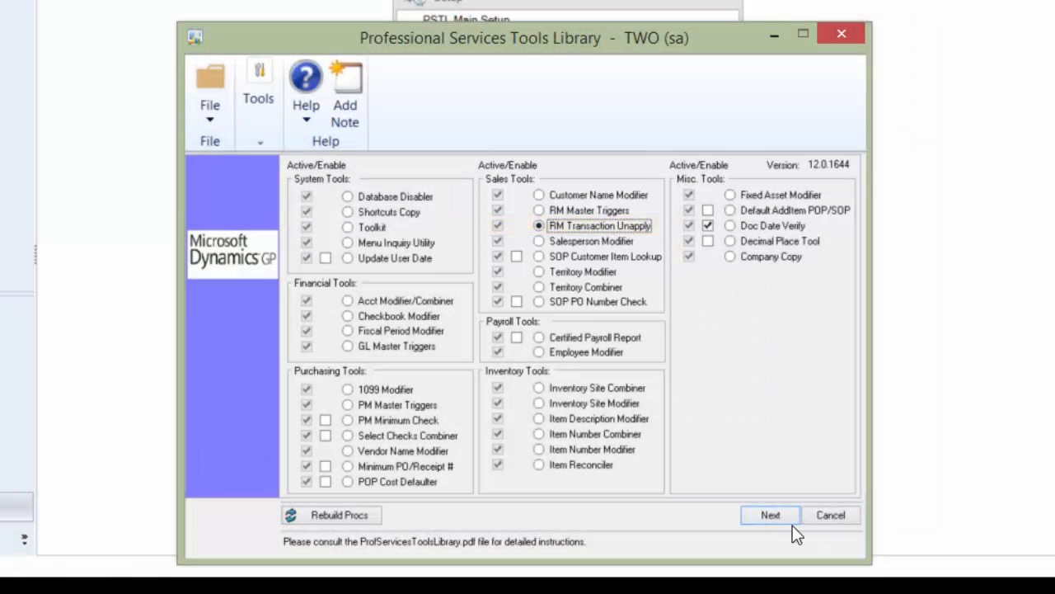
Launch the tool with Next so the empty Receivables Transaction Unapply window appears.
{"action": "left_click", "coordinate": [770, 514]}
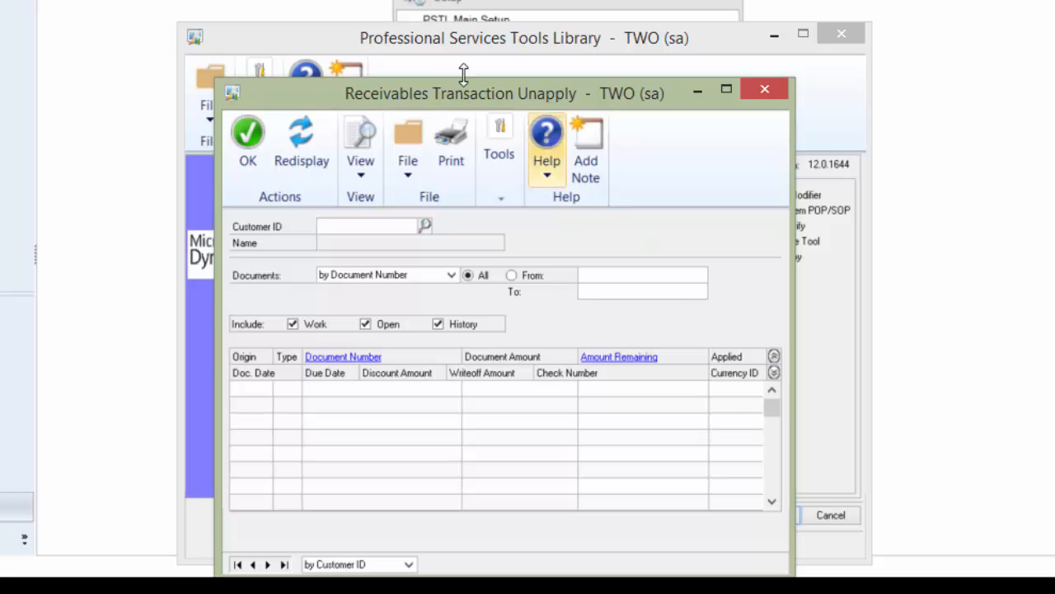
{"action": "mouse_move", "coordinate": [668, 235]}
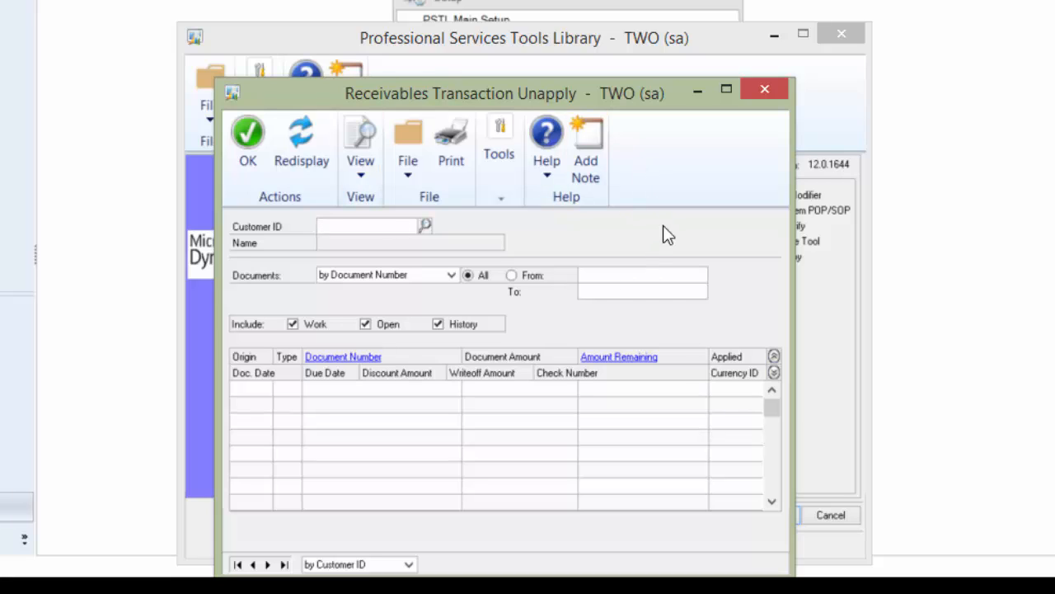
{"action": "mouse_move", "coordinate": [679, 255]}
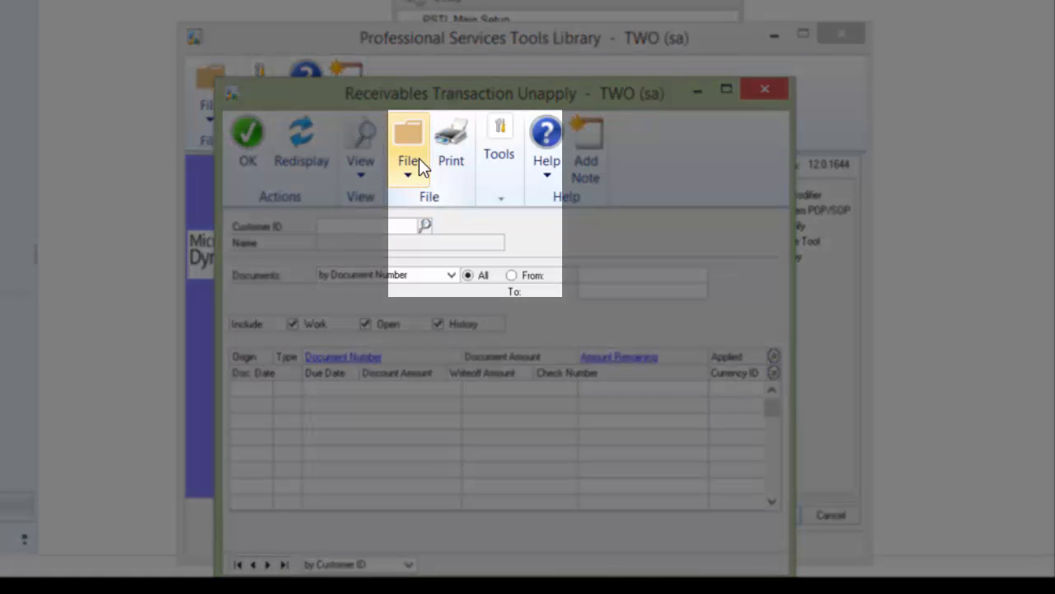
{"action": "left_click", "coordinate": [407, 148]}
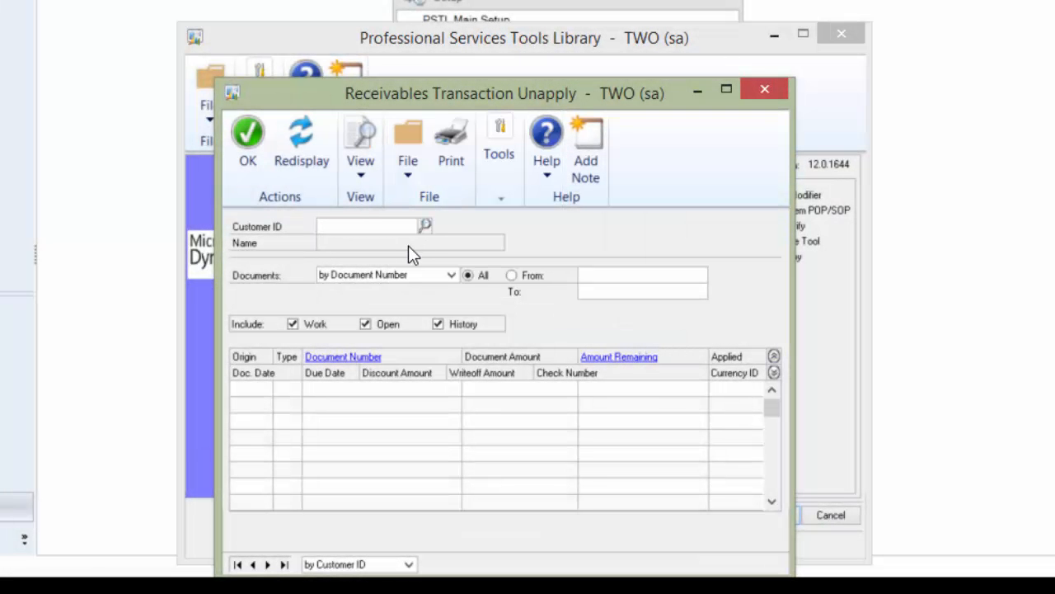
{"action": "type", "text": "B"}
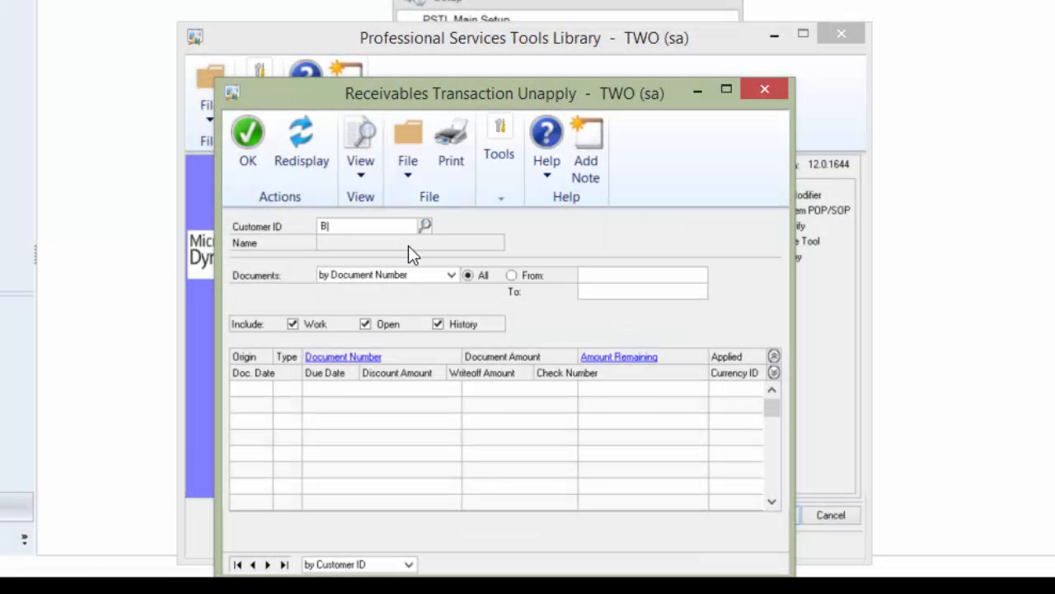
{"action": "type", "text": "BAKER"}
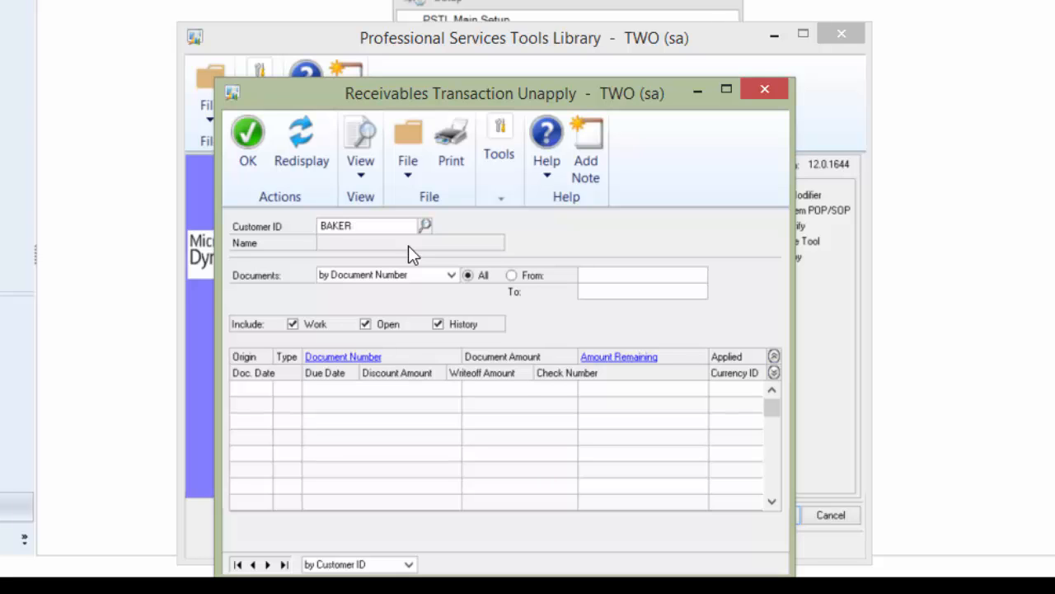
{"action": "left_click", "coordinate": [426, 225]}
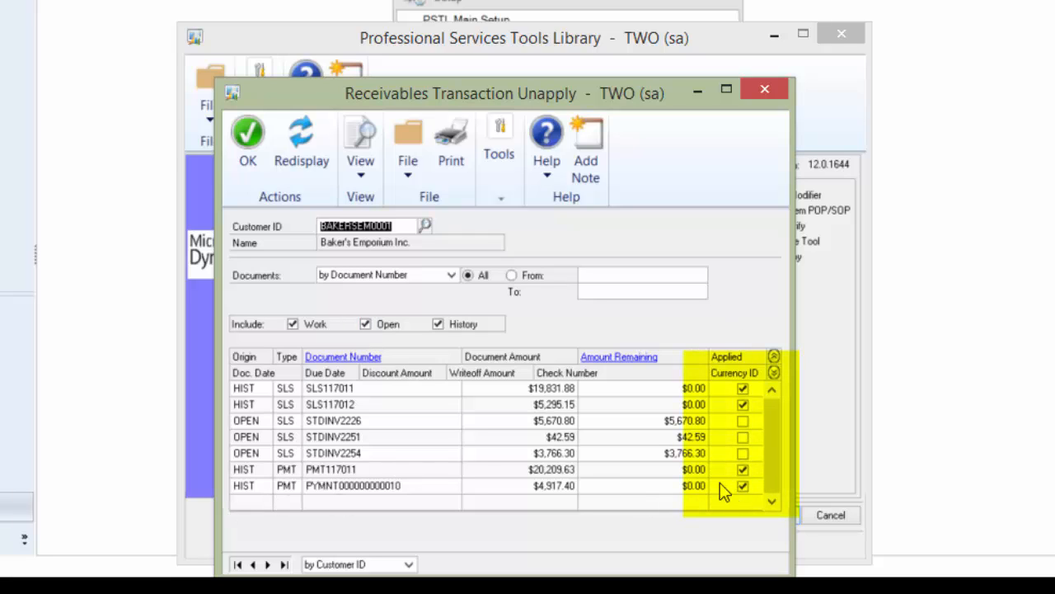
{"action": "left_click", "coordinate": [742, 485]}
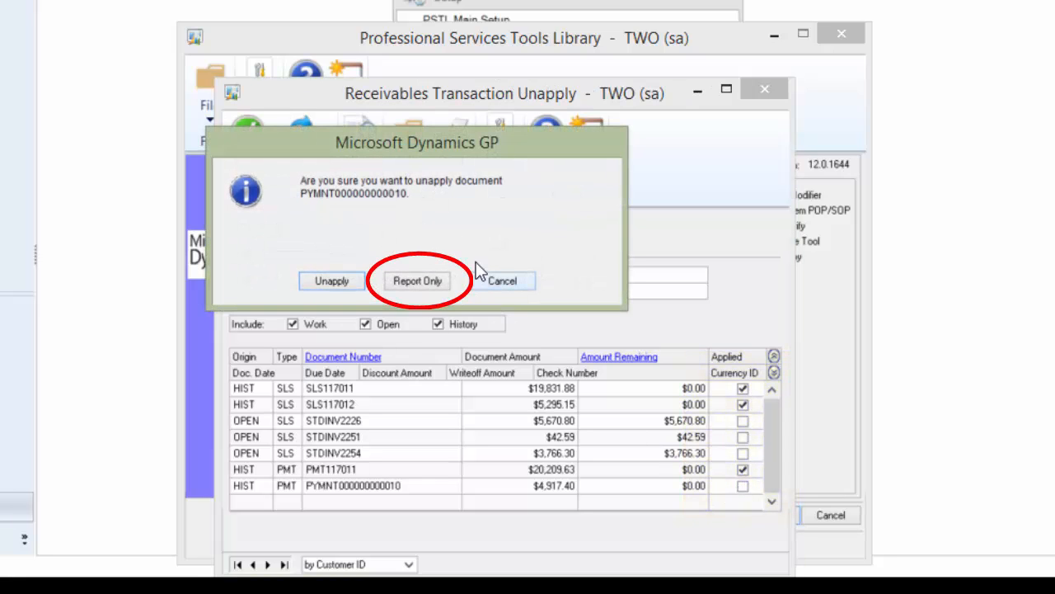
Run a Report Only preview for one payment to screen and maximize the Unapplied Documents Report.
{"action": "left_click", "coordinate": [332, 280]}
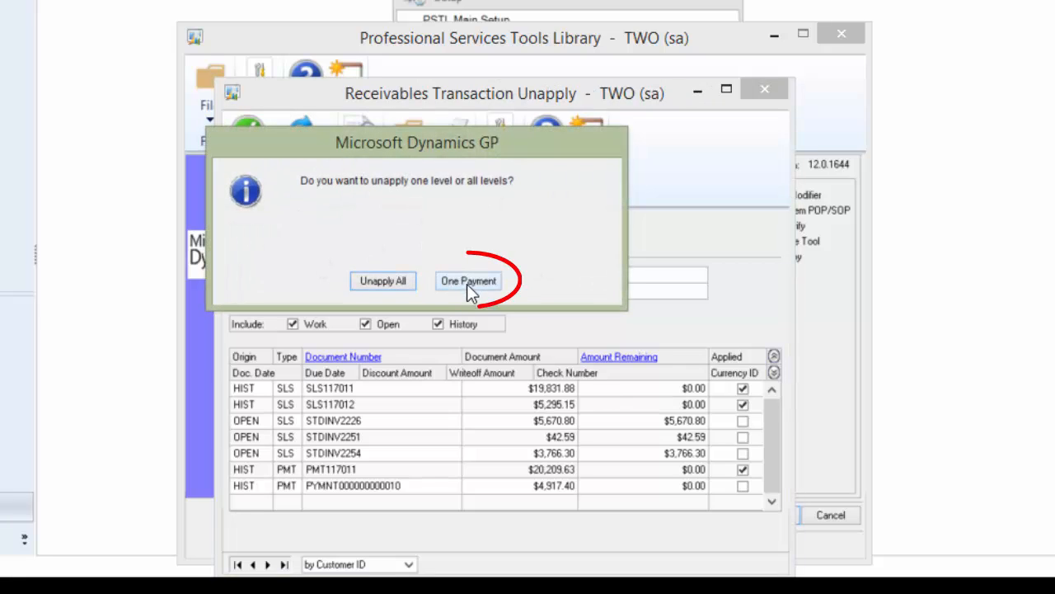
{"action": "left_click", "coordinate": [468, 280]}
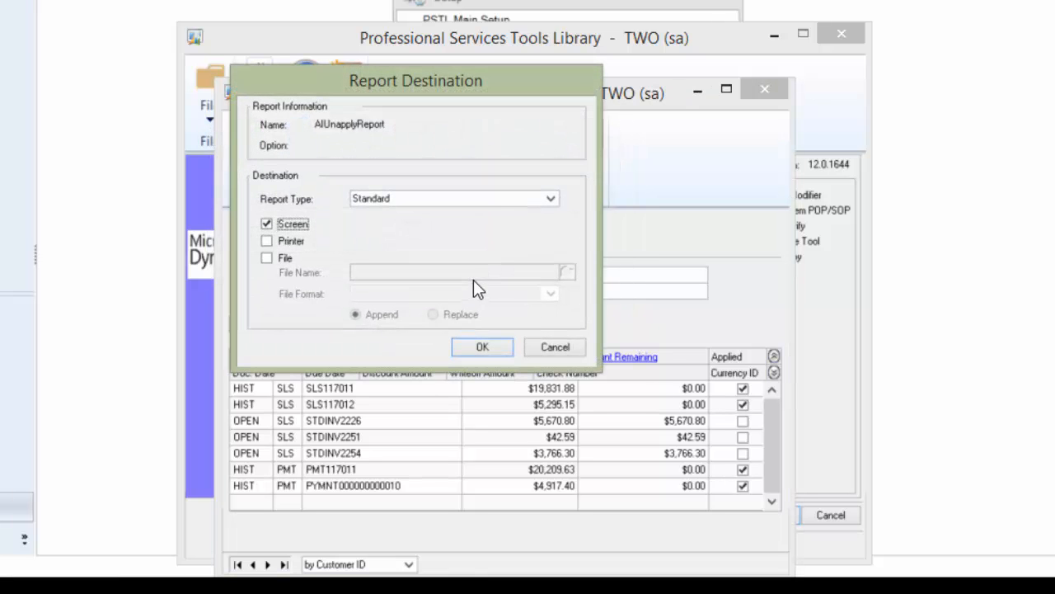
{"action": "left_click", "coordinate": [481, 347]}
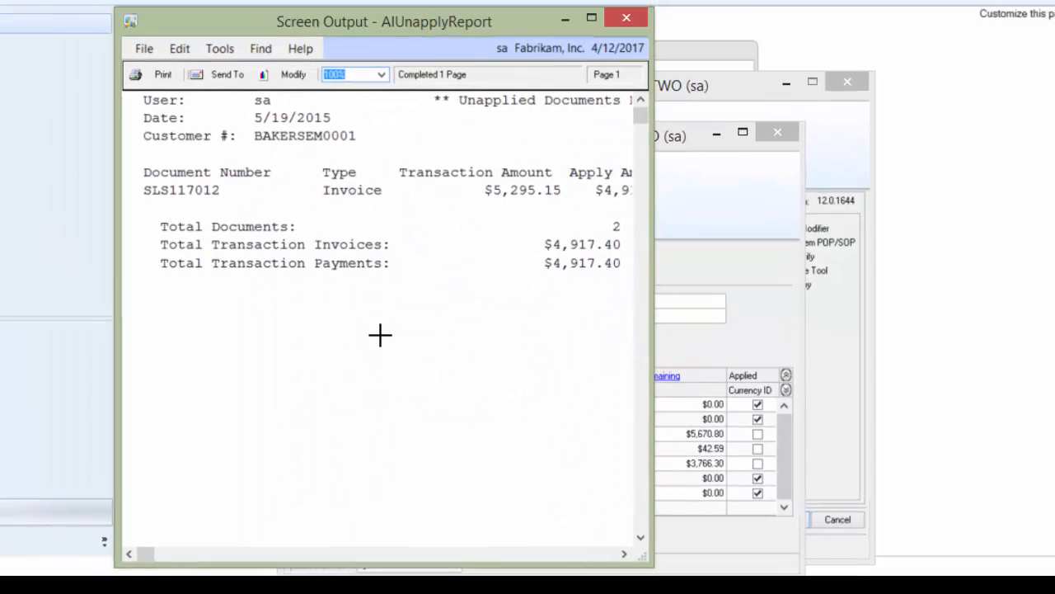
{"action": "left_click", "coordinate": [590, 17]}
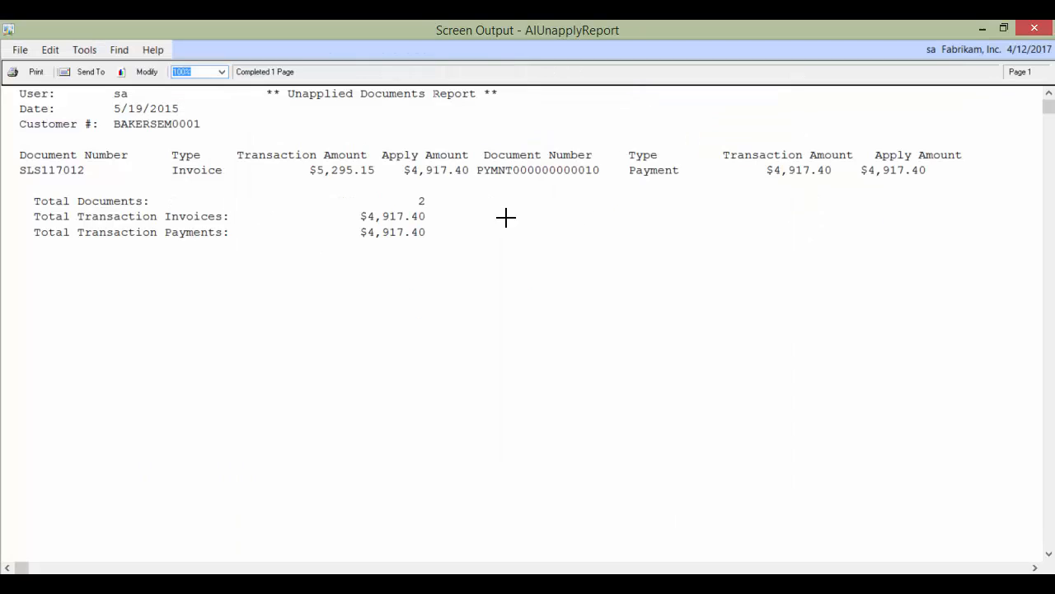
{"action": "mouse_move", "coordinate": [260, 188]}
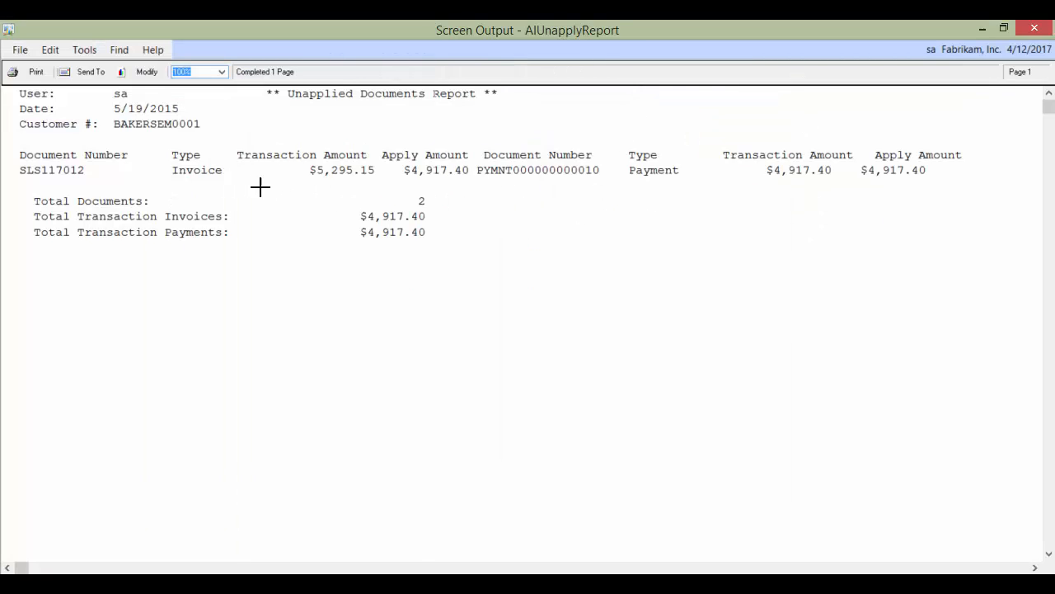
{"action": "mouse_move", "coordinate": [668, 188]}
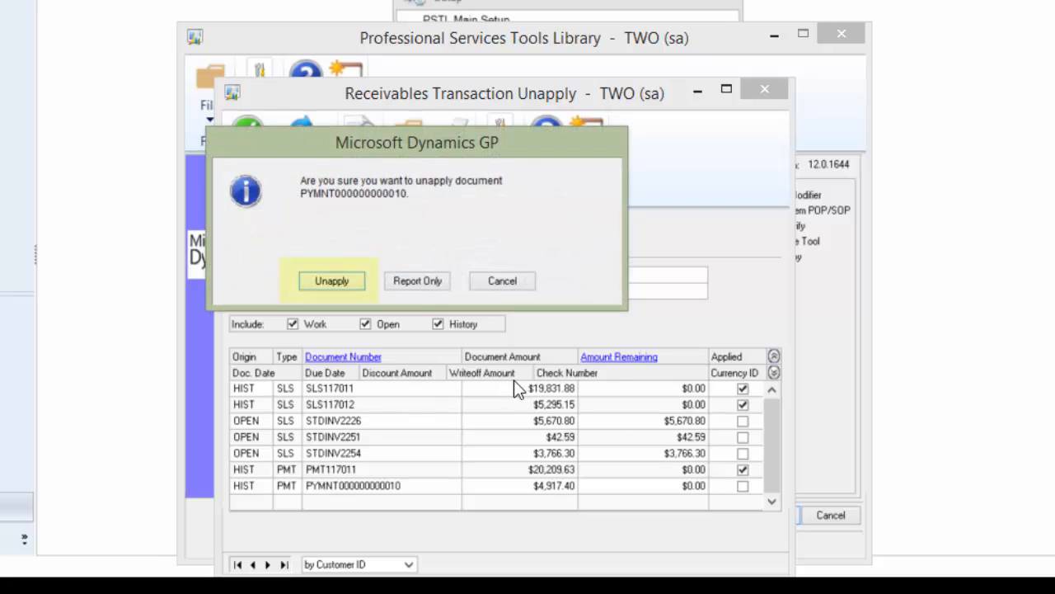
Unapply the one payment for real, confirming the report destination, leaving $4,917.40 open.
{"action": "left_click", "coordinate": [332, 281]}
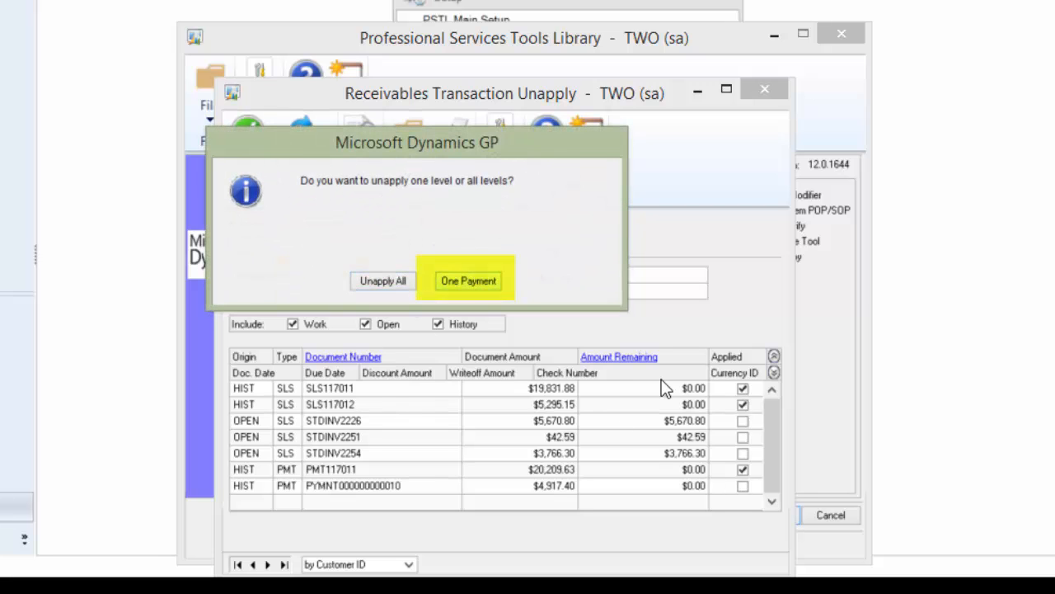
{"action": "left_click", "coordinate": [468, 281]}
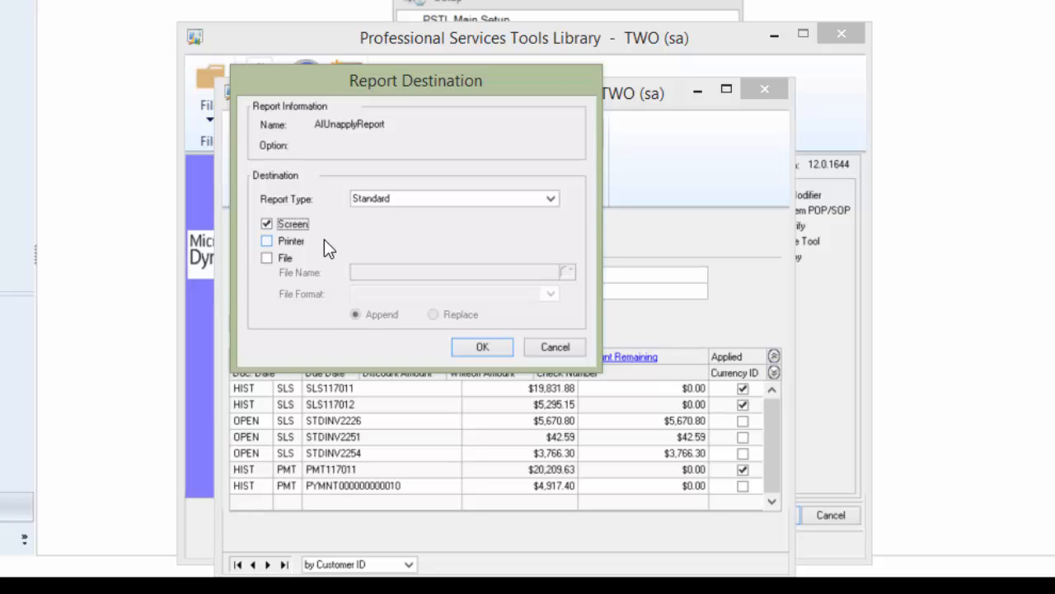
{"action": "mouse_move", "coordinate": [345, 228]}
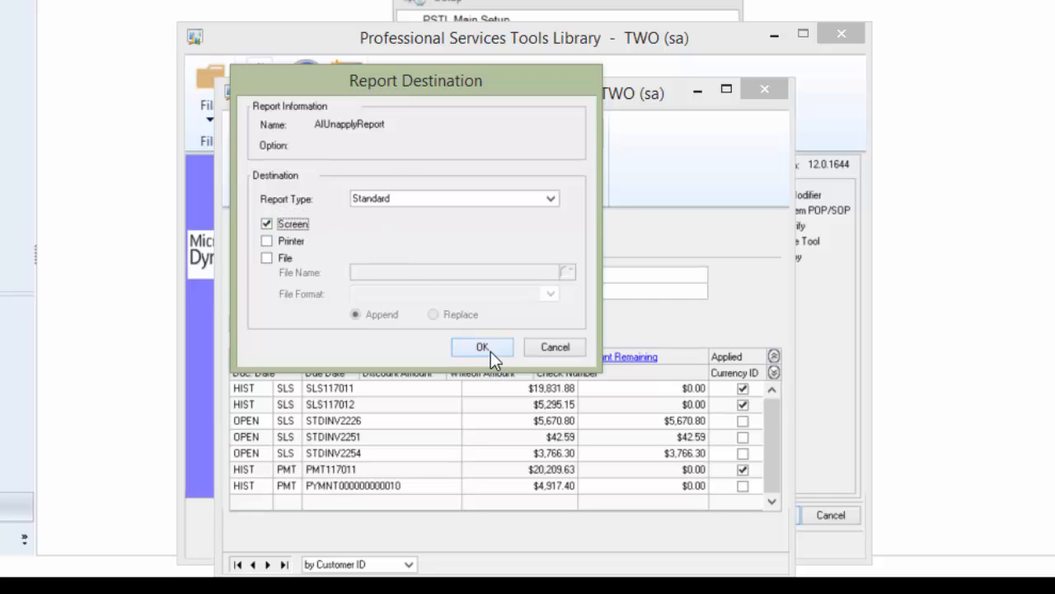
{"action": "left_click", "coordinate": [482, 346]}
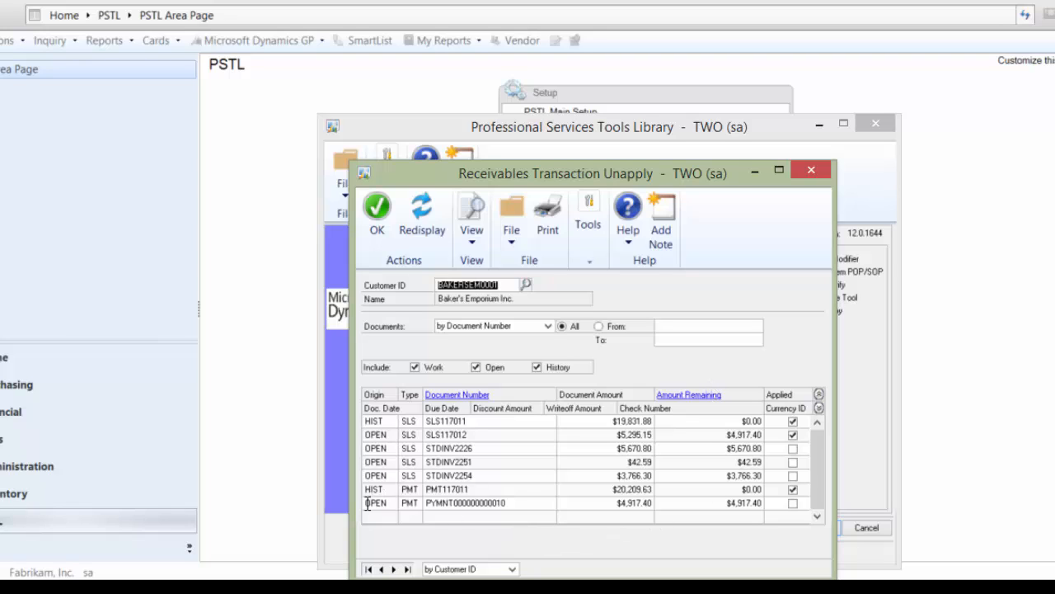
{"action": "mouse_move", "coordinate": [531, 531]}
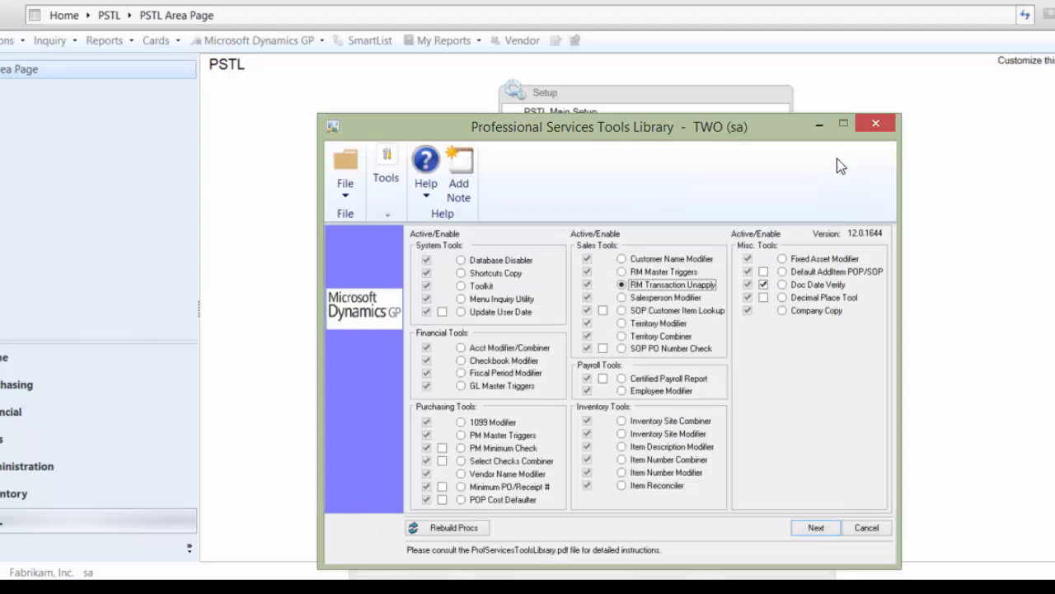
Close the Professional Services Tools Library and go to the Home page shortcuts list.
{"action": "left_click", "coordinate": [868, 528]}
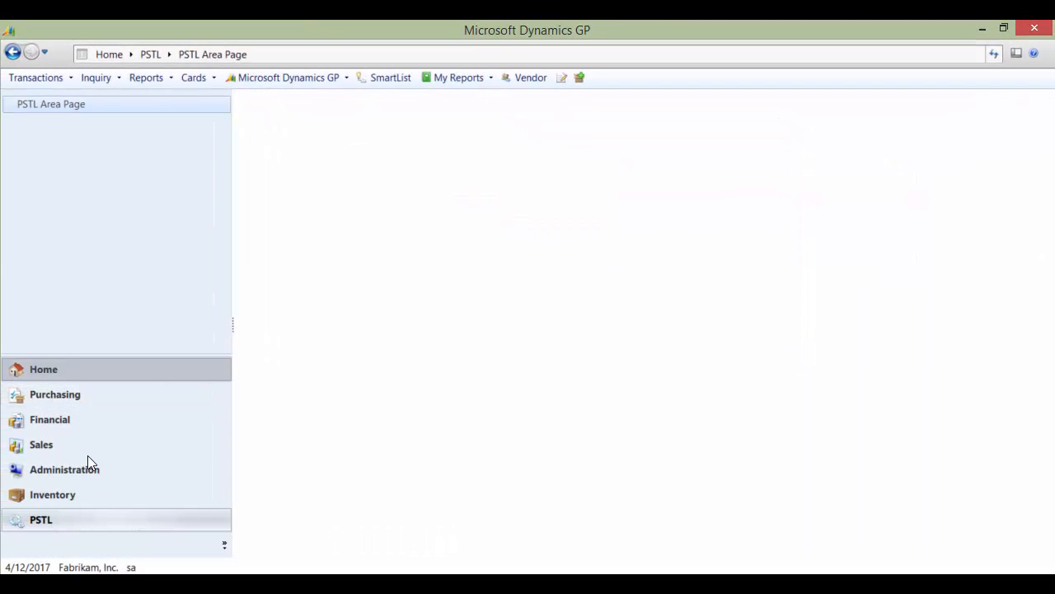
{"action": "left_click", "coordinate": [43, 369]}
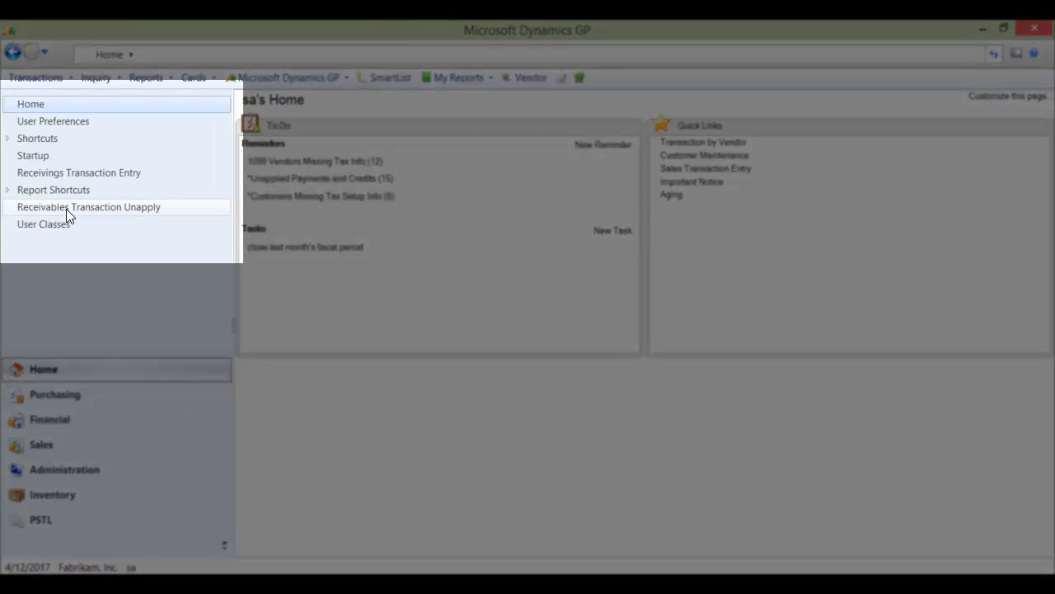